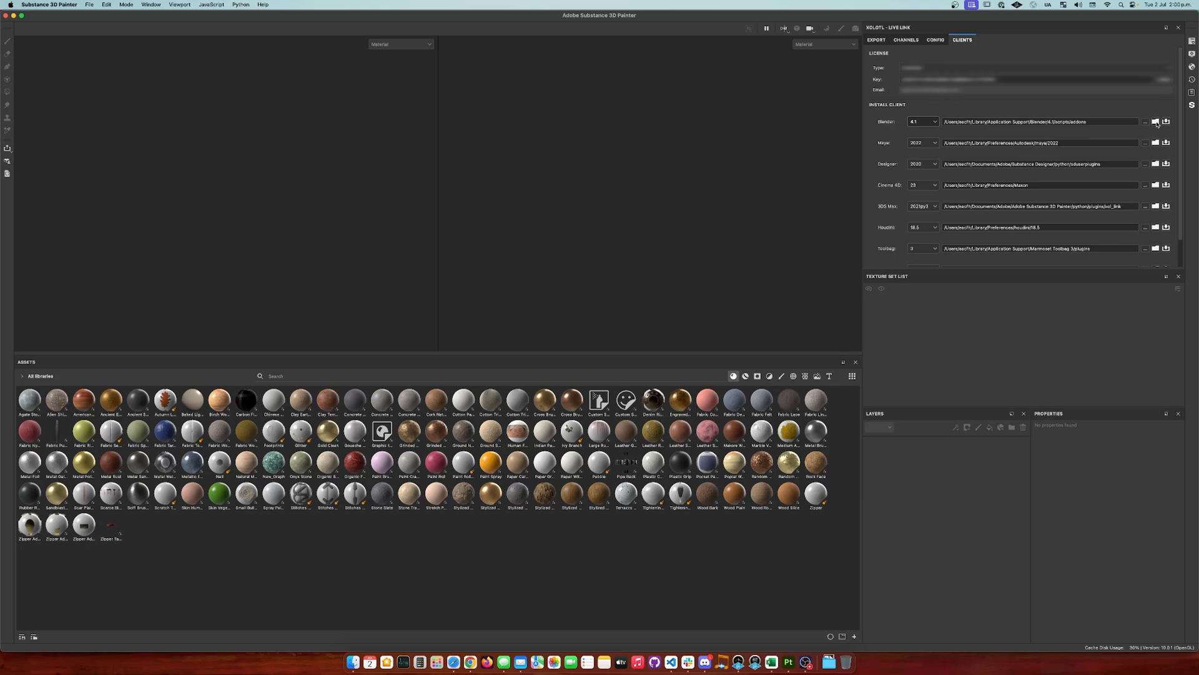
# Step: Reveal Blender's add-ons folder from the Blender client path in the Live Link Clients tab
pyautogui.click(1155, 114)
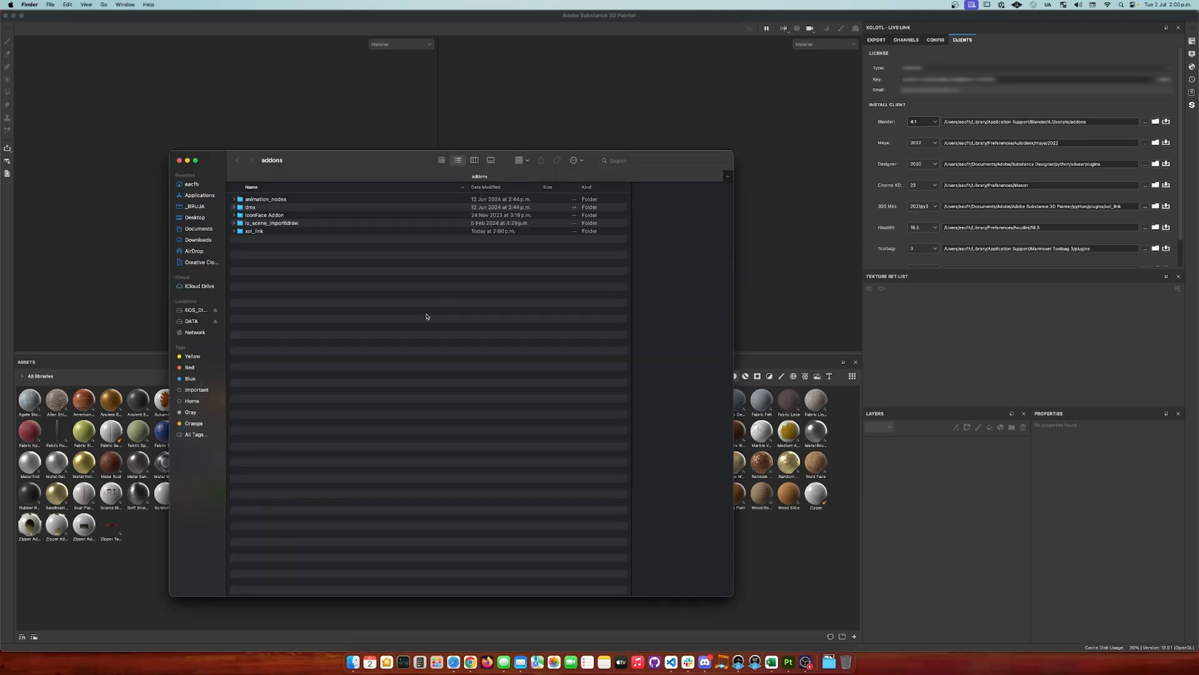
# Step: Select and expand the xol_link folder to confirm its scripts, listeners, ops and ui subfolders
pyautogui.click(253, 230)
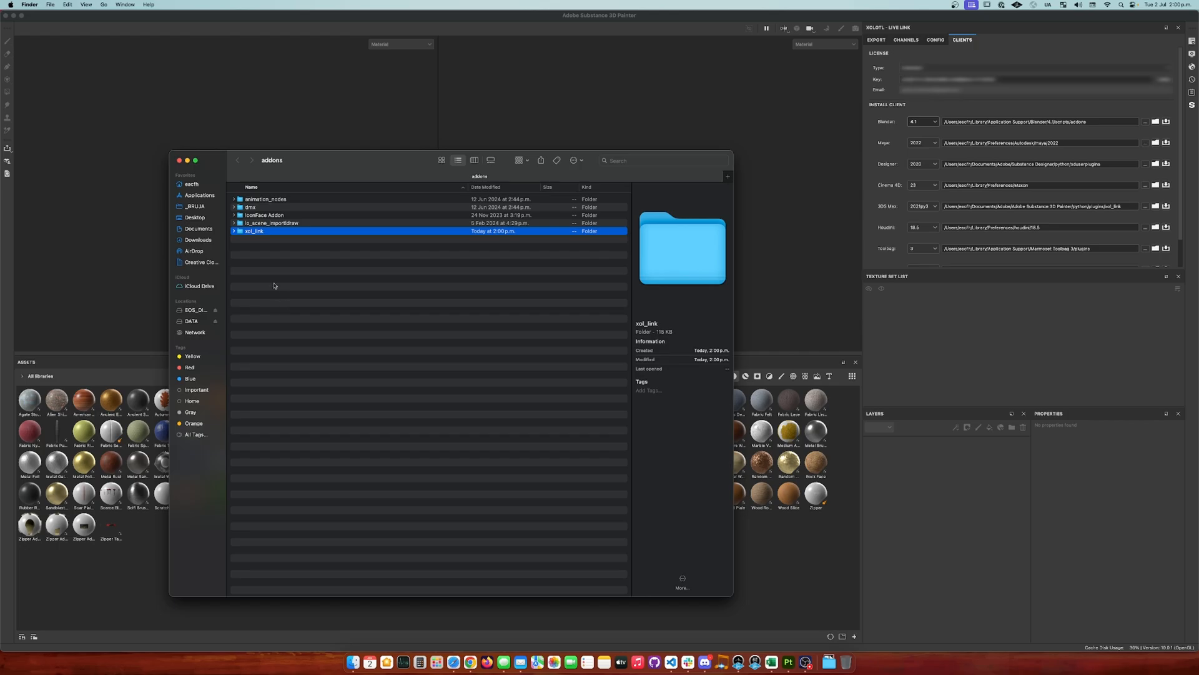
pyautogui.click(233, 231)
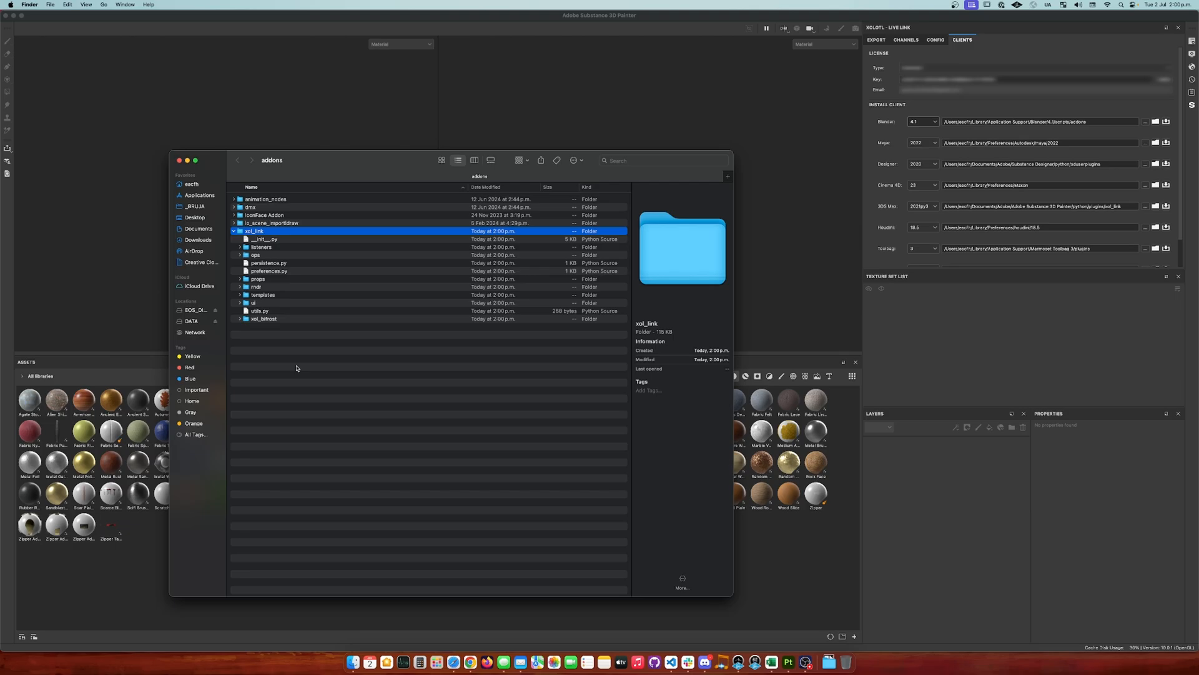
pyautogui.rightClick(250, 230)
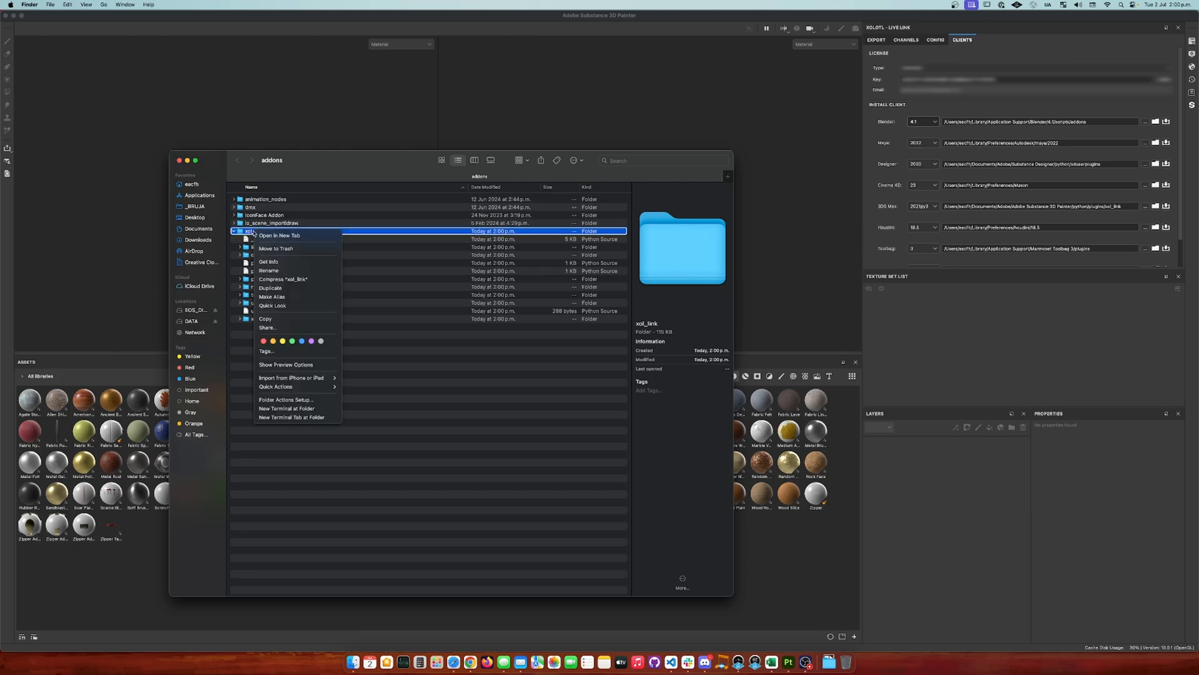
pyautogui.moveTo(299, 248)
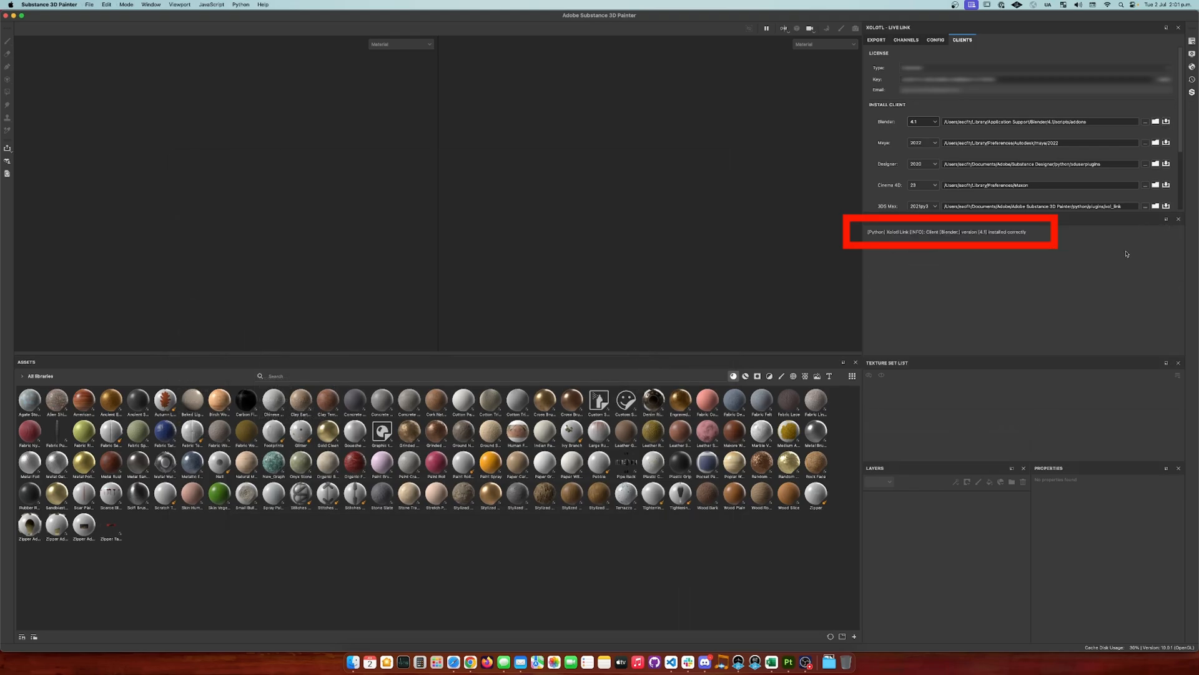
pyautogui.moveTo(1064, 285)
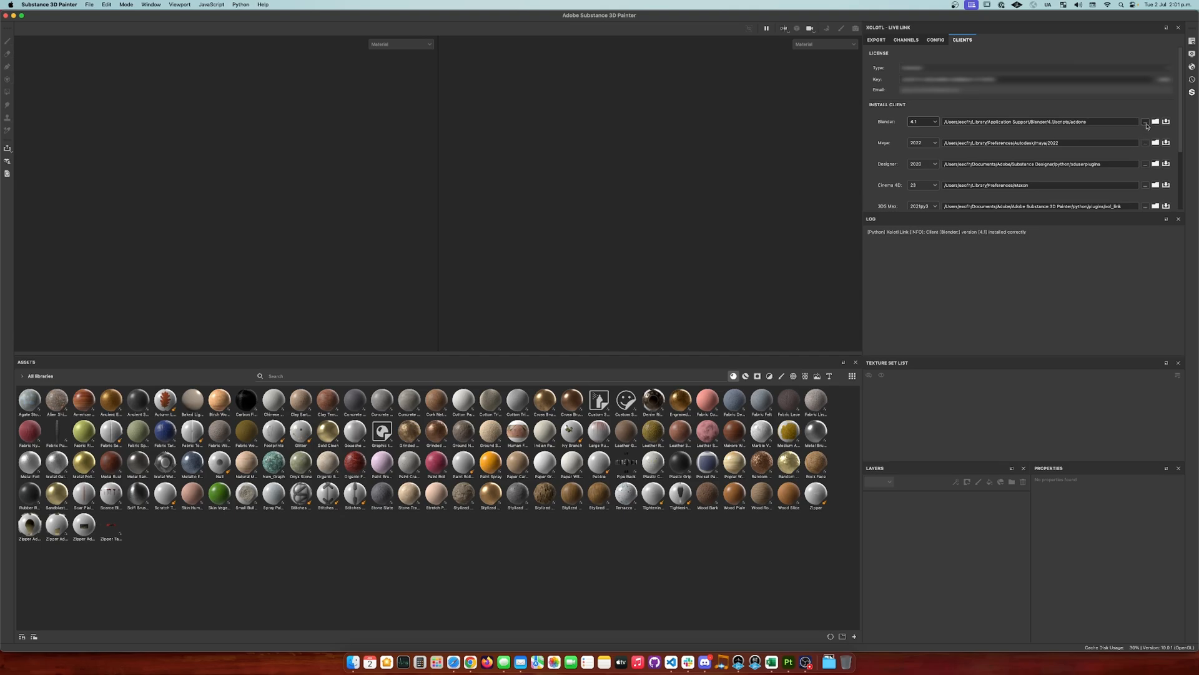
# Step: Use the Blender path options button after the log confirms the Blender 4.1 client installed
pyautogui.click(1156, 121)
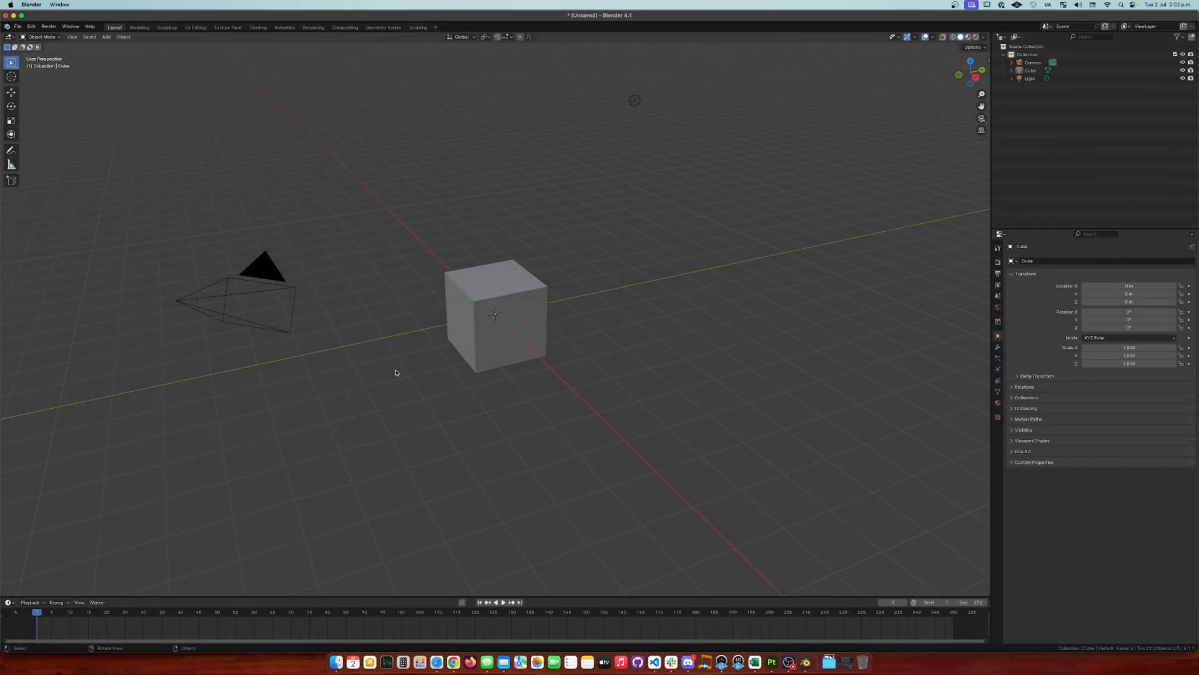
pyautogui.moveTo(136, 112)
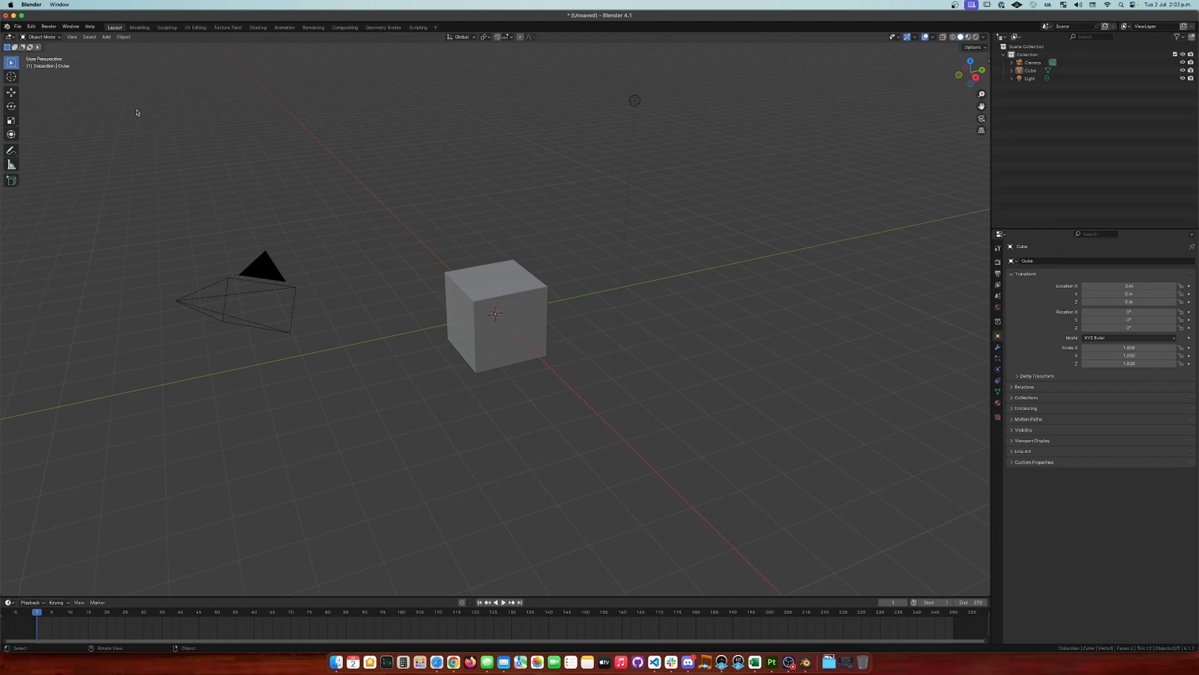
# Step: Open Edit > Preferences in Blender to reach the Add-ons section
pyautogui.click(28, 26)
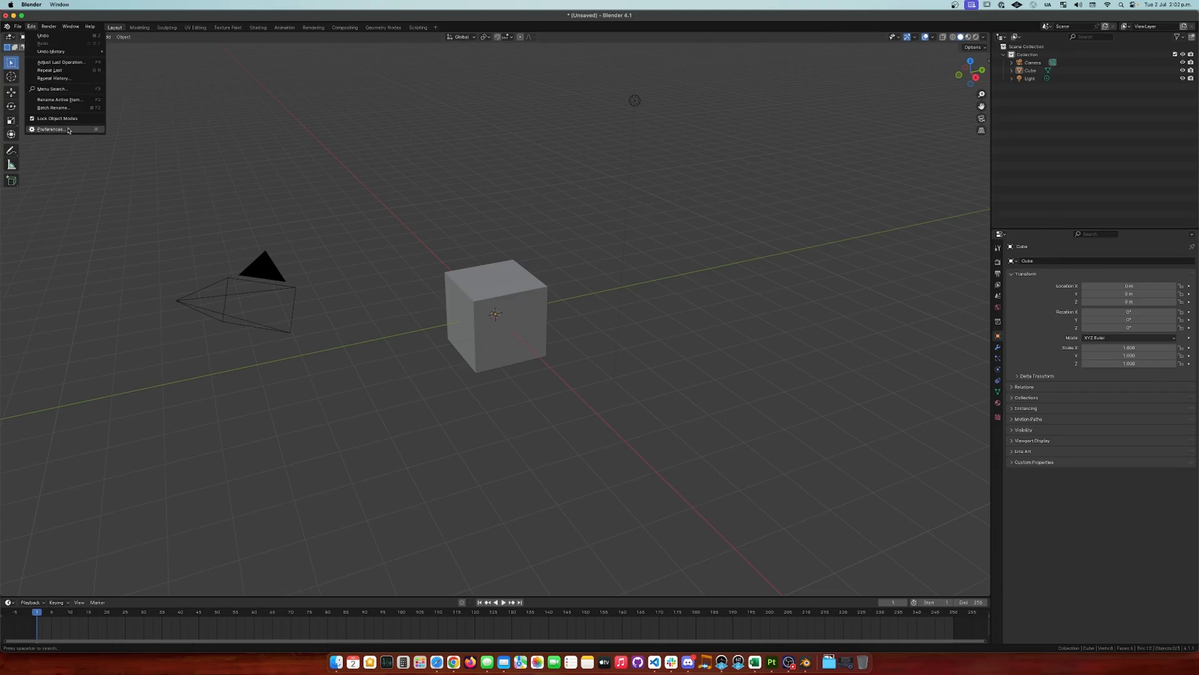
pyautogui.click(51, 129)
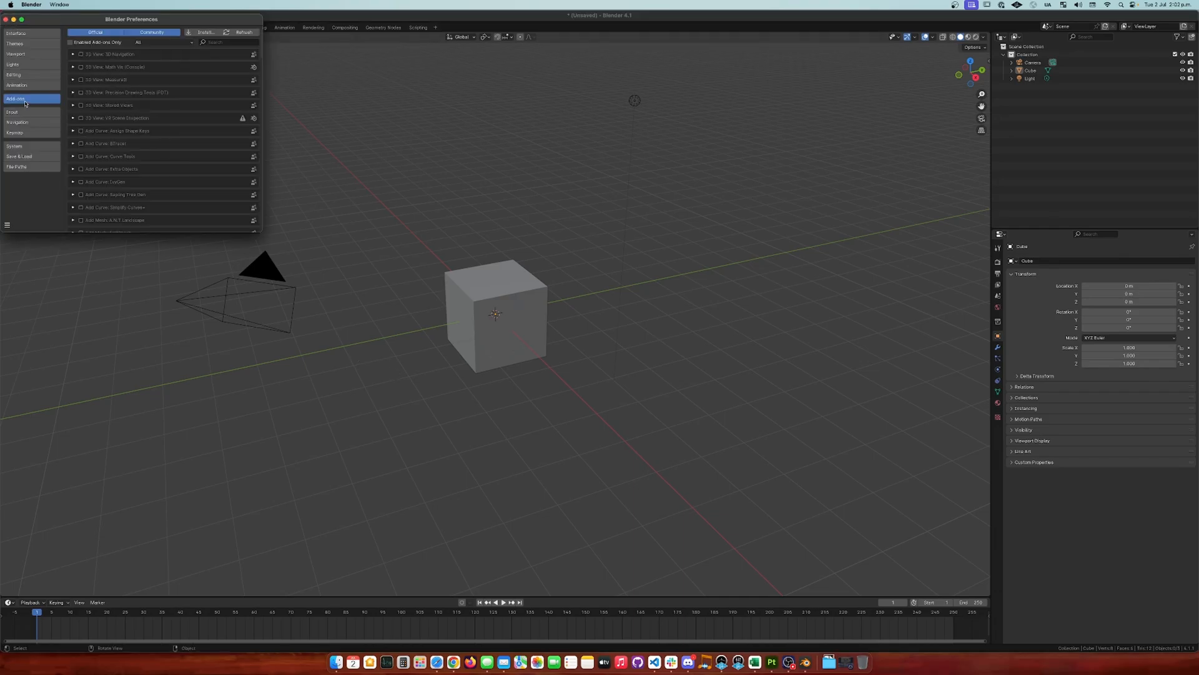
# Step: Search the add-ons list for 'xol' to find XOLOTL Live Link
pyautogui.click(214, 42)
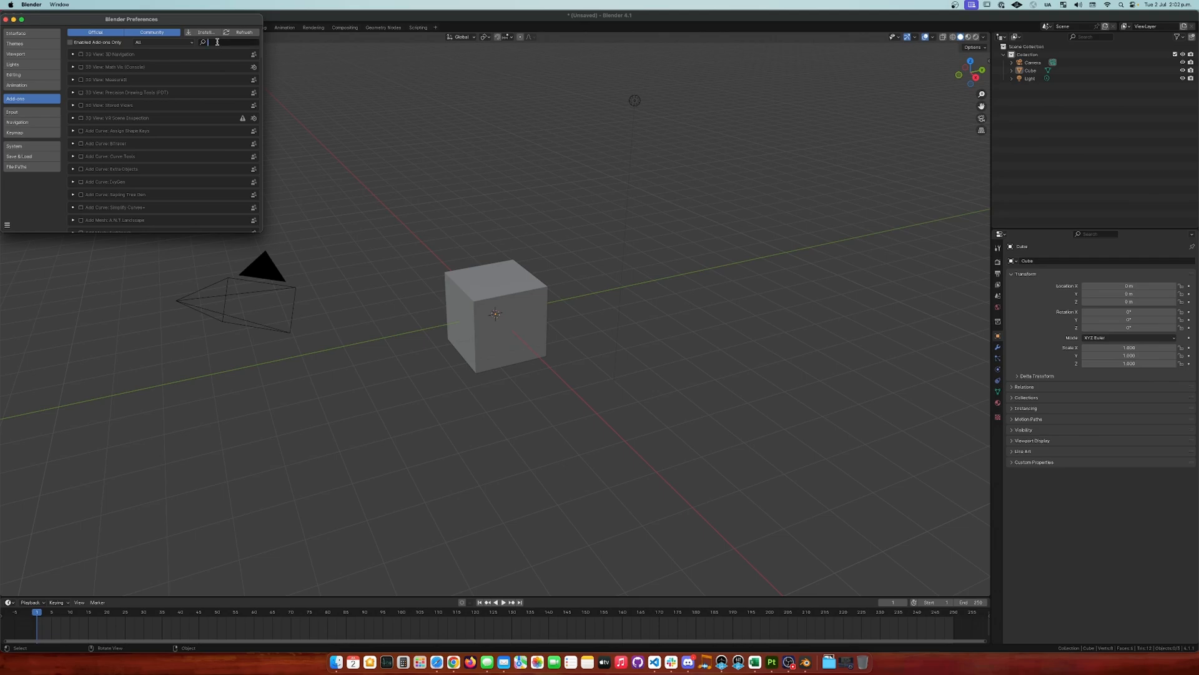
pyautogui.write('xol')
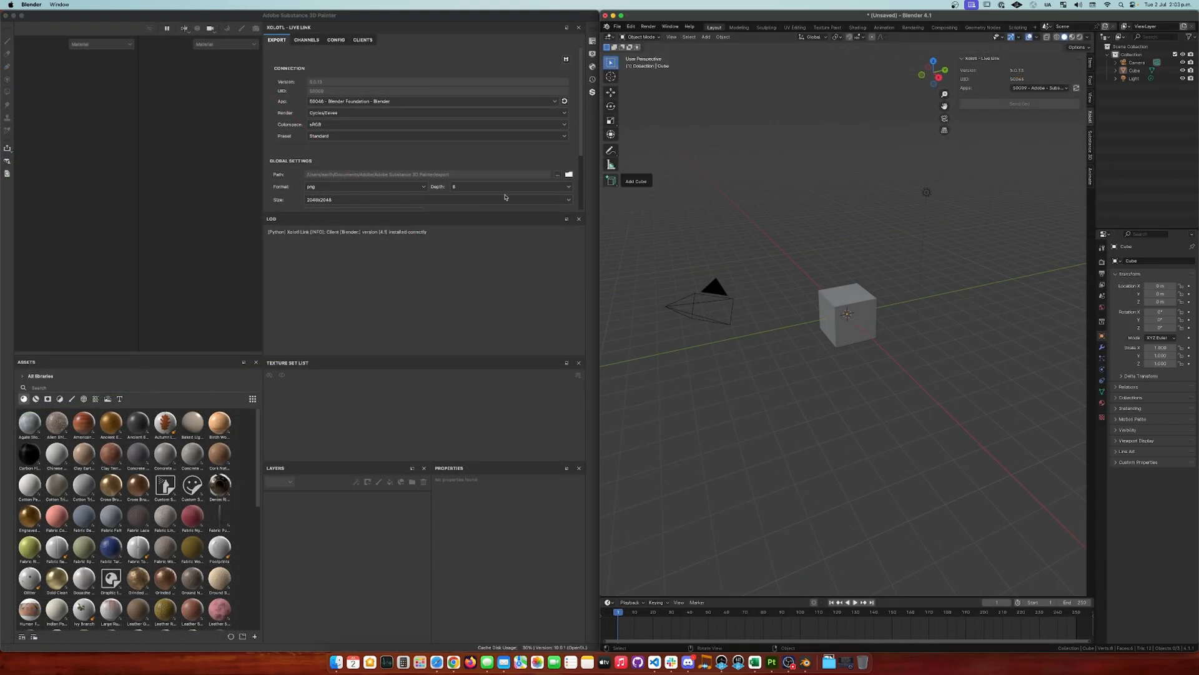
# Step: Choose Adobe Substance 3D Painter in Blender's Apps dropdown, then confirm Painter's App list shows Blender
pyautogui.click(1040, 87)
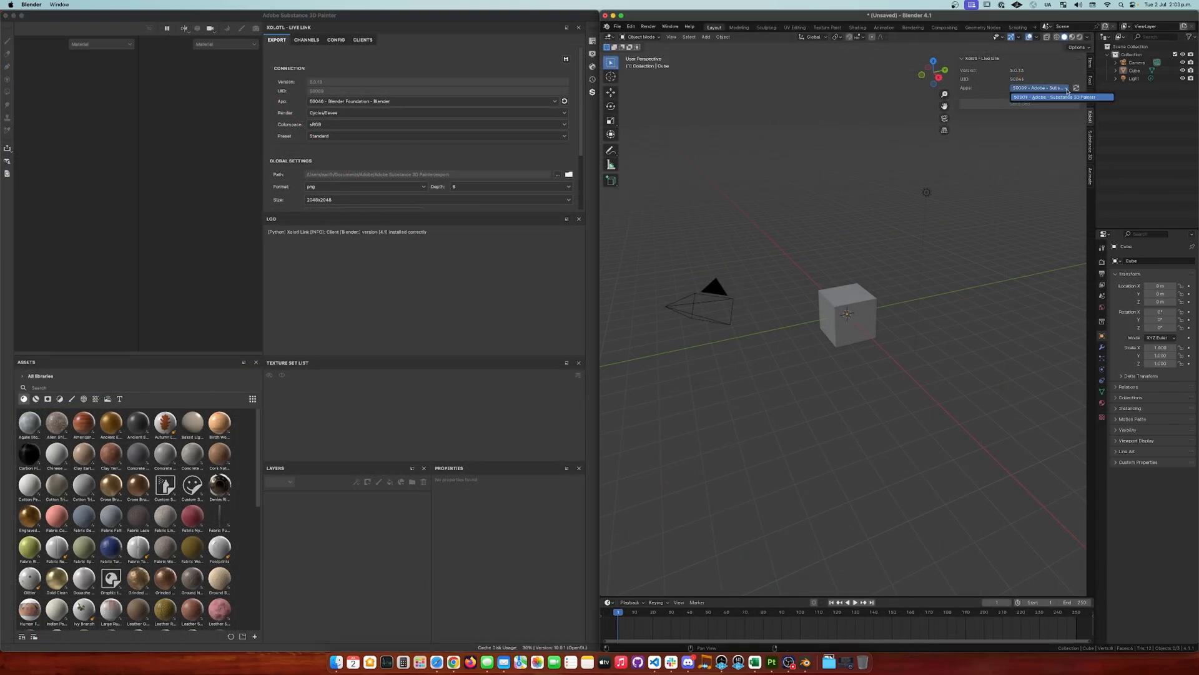
pyautogui.click(1061, 97)
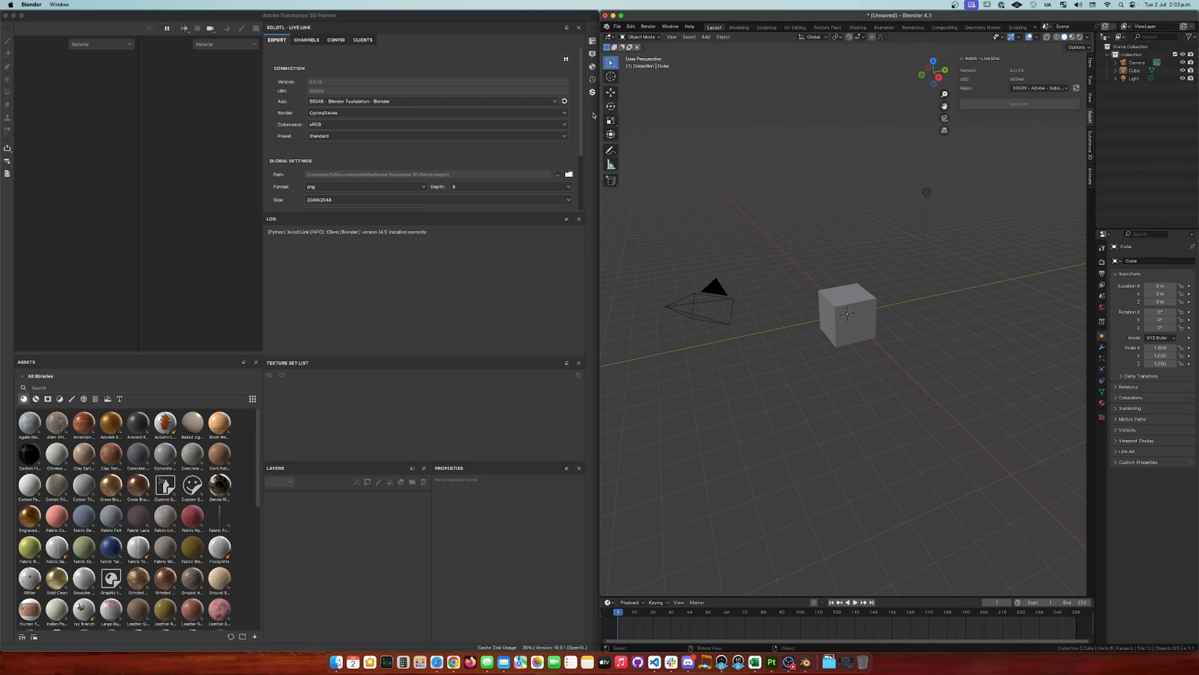
pyautogui.click(432, 100)
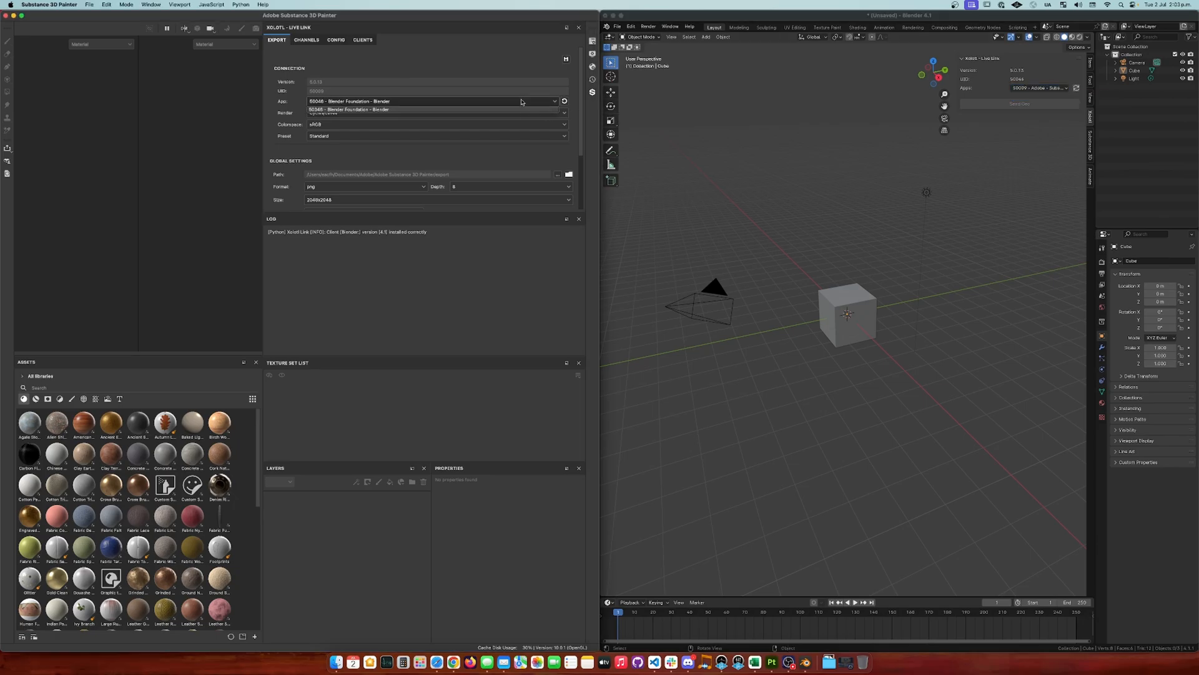